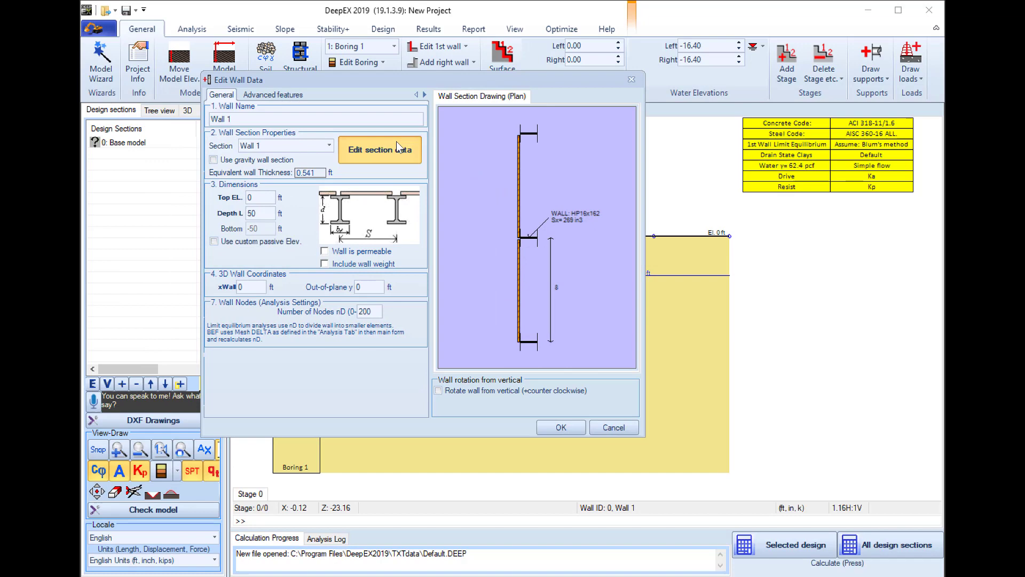
# - Bring up the Edit Wall Properties dialog for Wall 1 from Edit Wall Data
pyautogui.click(380, 149)
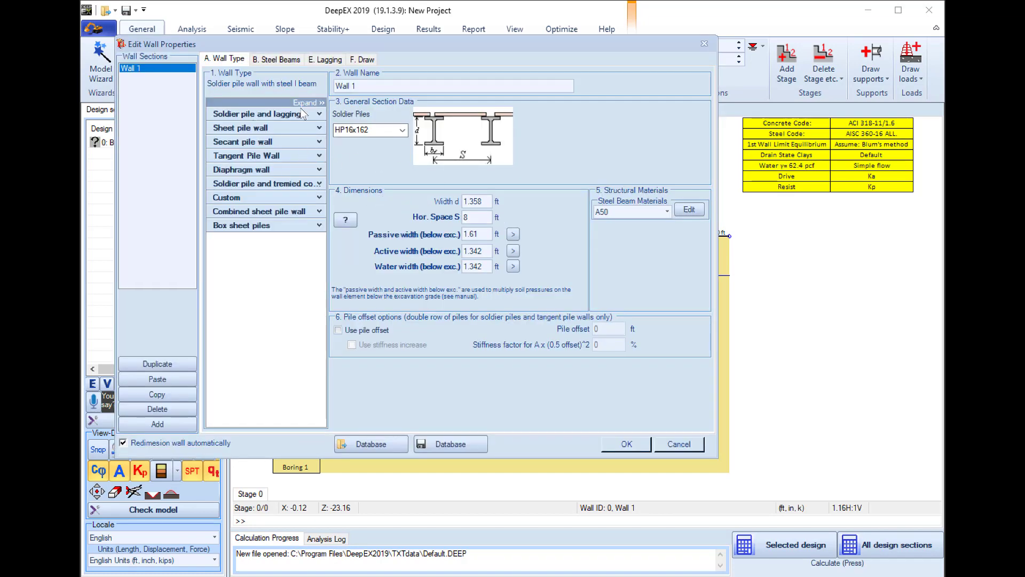
# - Choose the reinforced concrete soldier pile type and go to its Concrete-Rebar settings
pyautogui.click(261, 113)
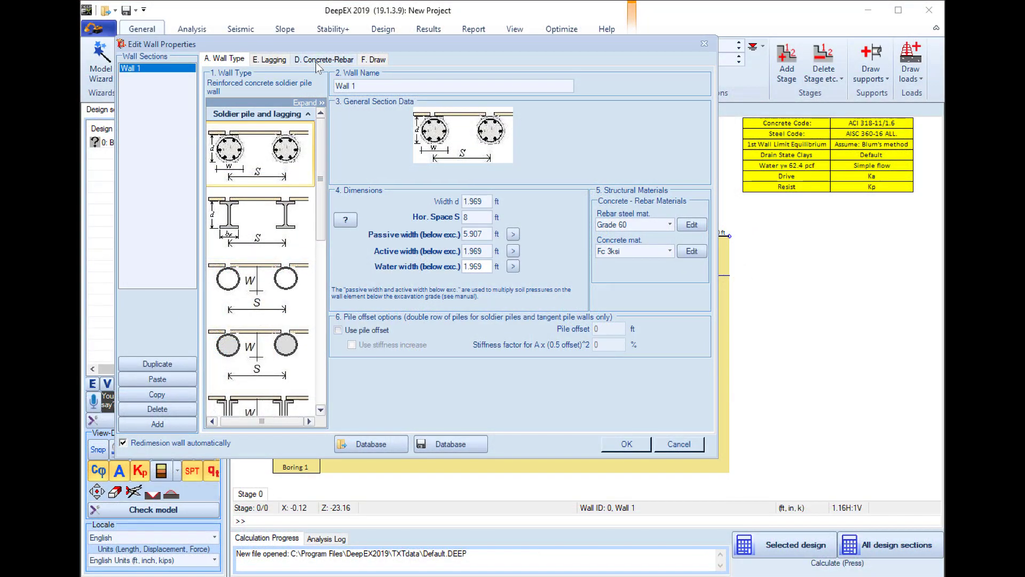
pyautogui.click(323, 58)
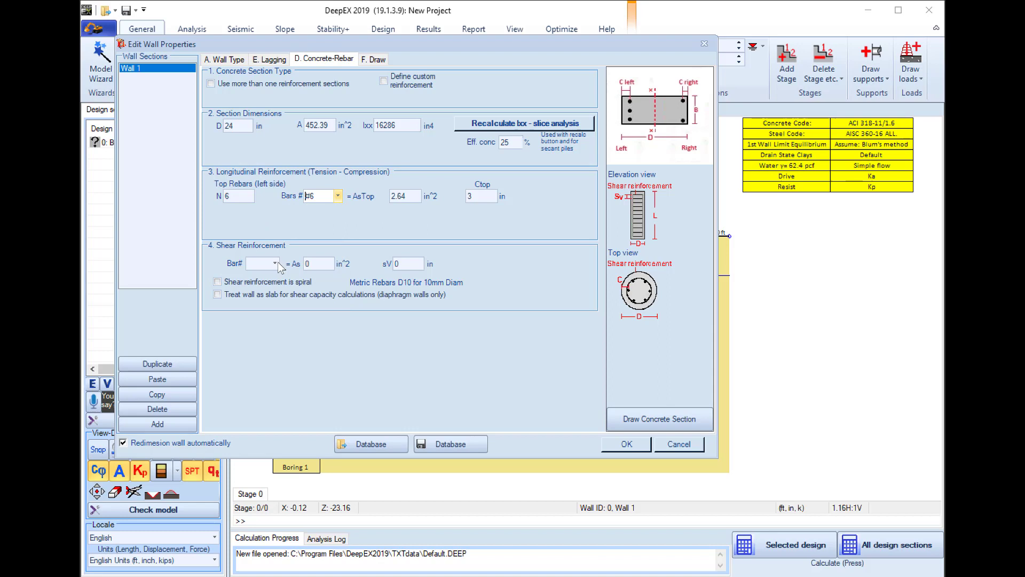
# - Set #4 shear bars at 6 in spacing and return to the Wall Type settings
pyautogui.click(274, 263)
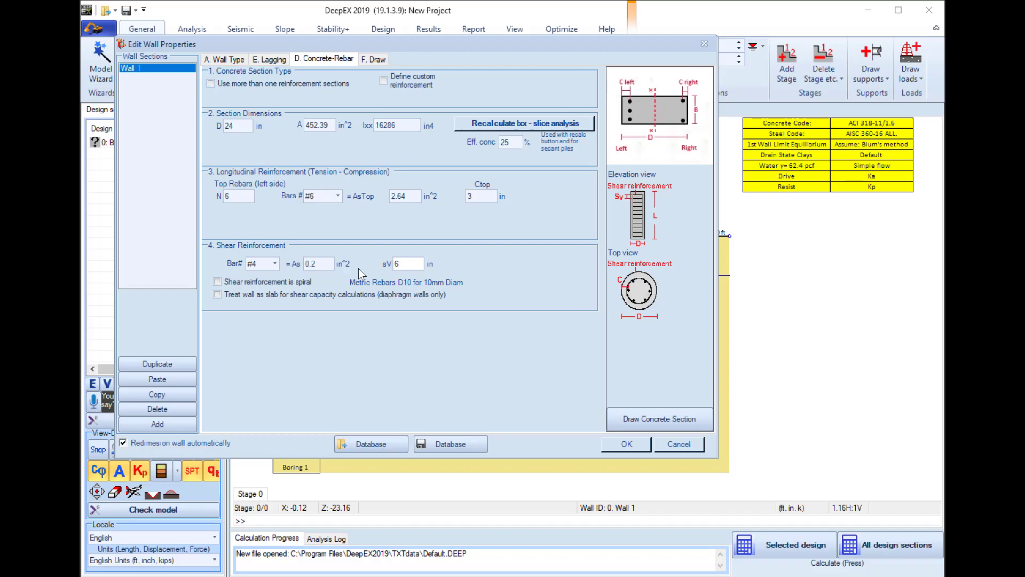
pyautogui.click(224, 58)
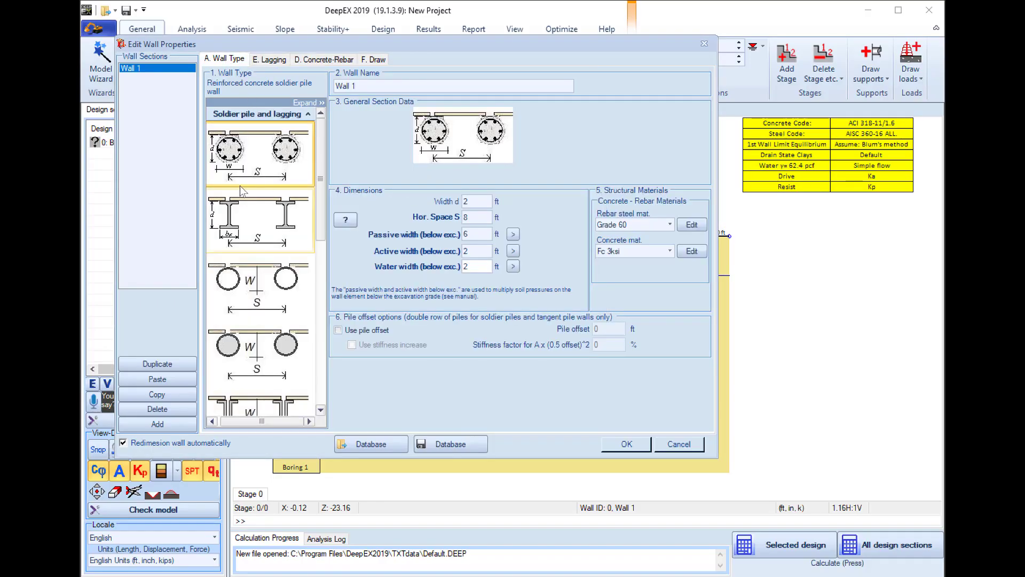
# - Switch to steel I-beam soldier piles and confirm the HP16x162 section on Steel Beams
pyautogui.click(259, 220)
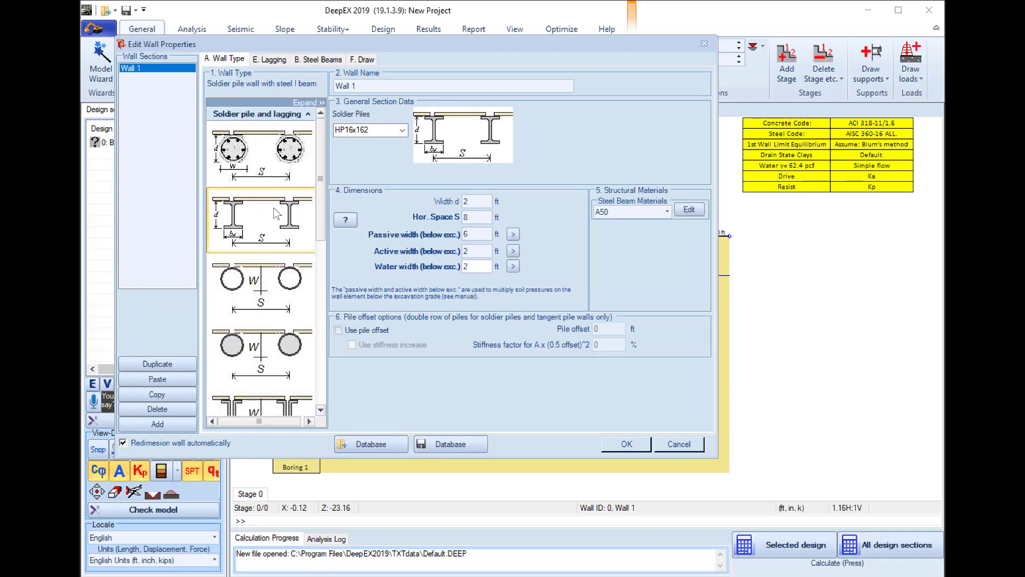
pyautogui.click(318, 59)
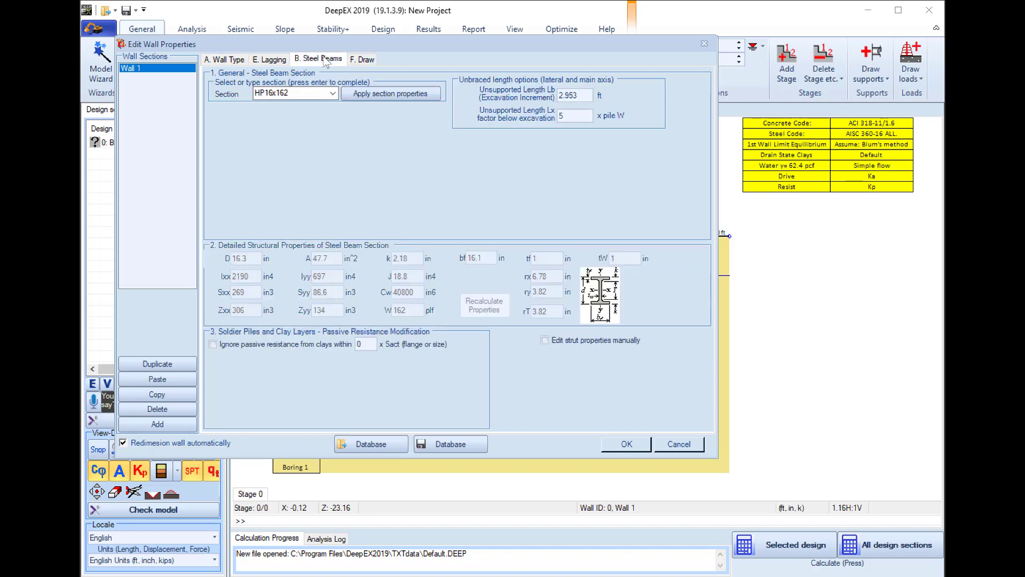
pyautogui.click(333, 93)
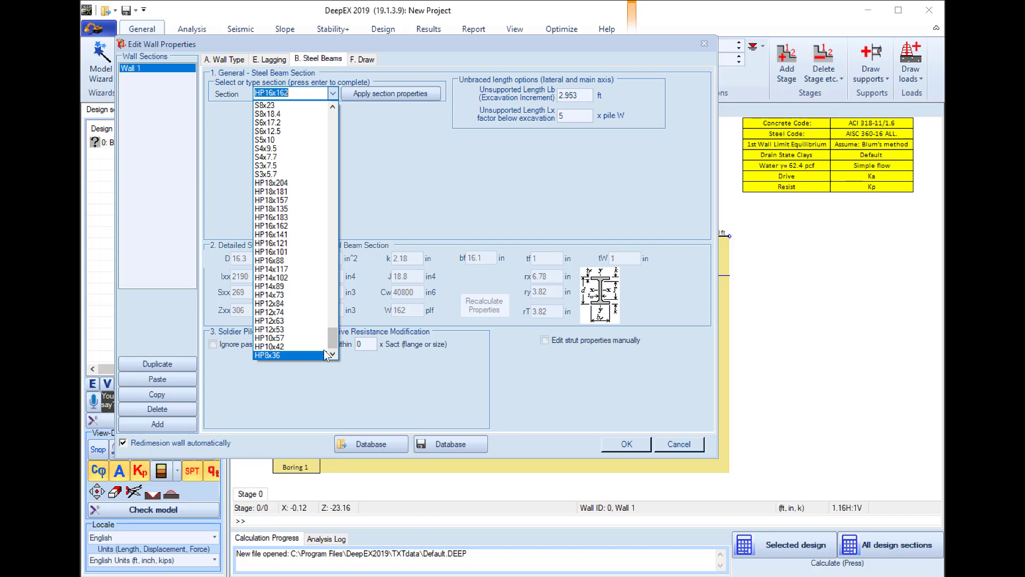
pyautogui.scroll(3)
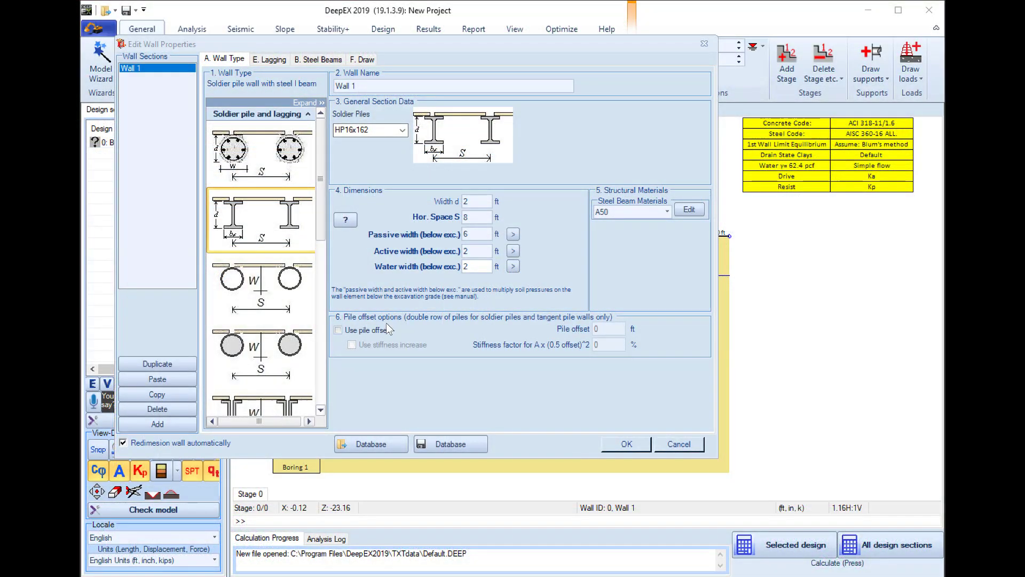
pyautogui.moveTo(269, 60)
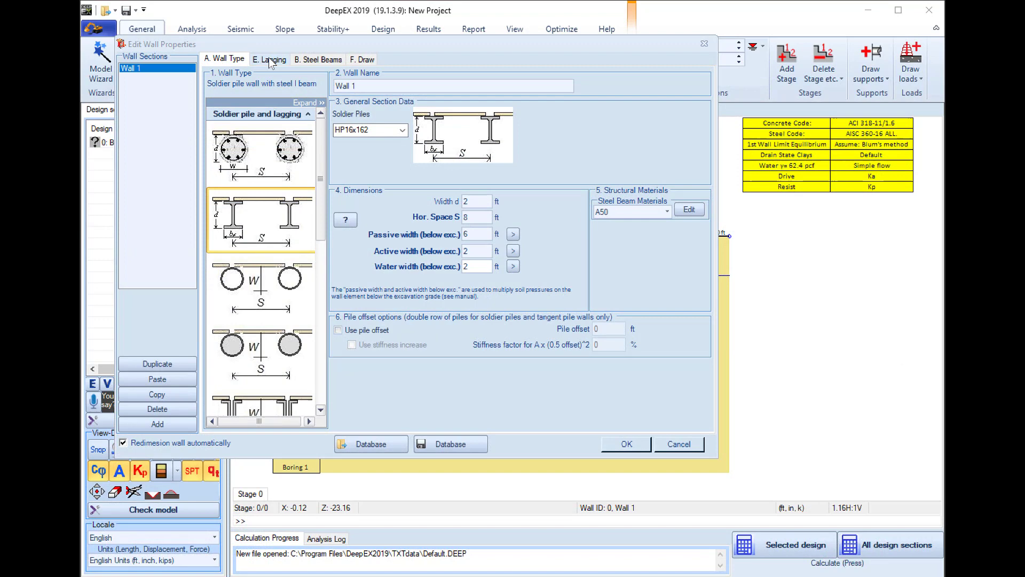
pyautogui.click(269, 59)
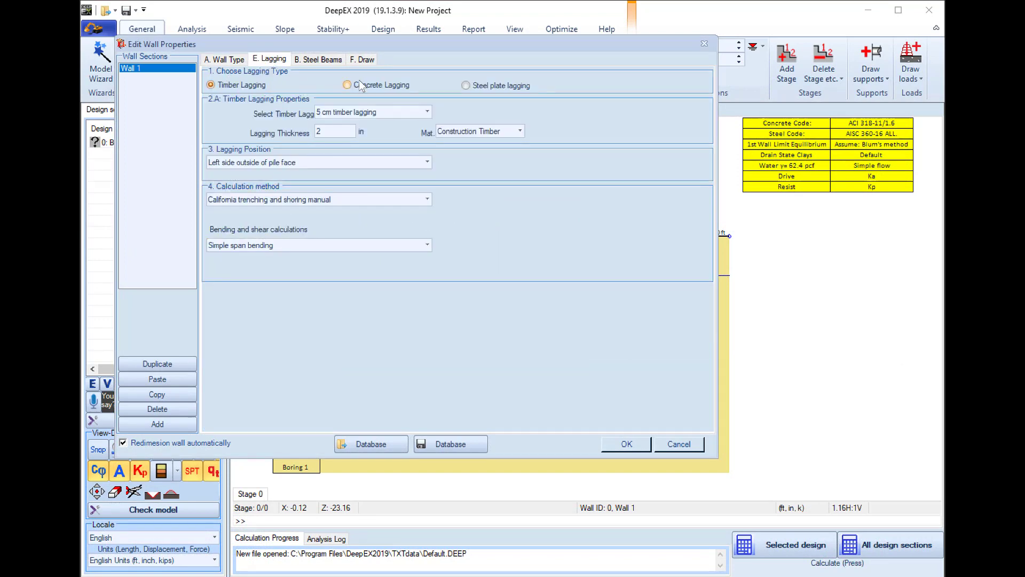
# - Select 10 cm concrete lagging and show the plan drawing of piles and lagging
pyautogui.click(466, 86)
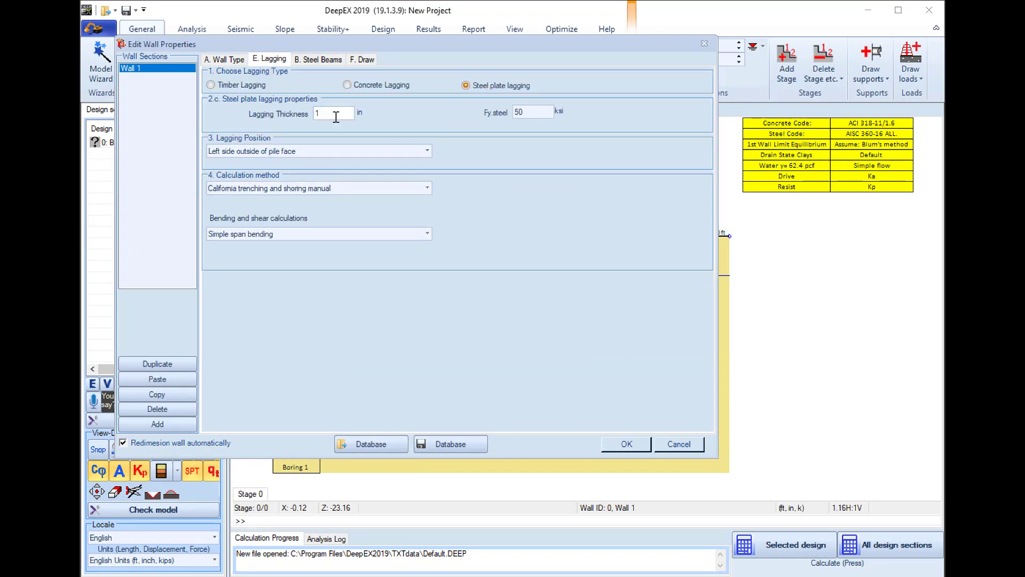
pyautogui.click(210, 85)
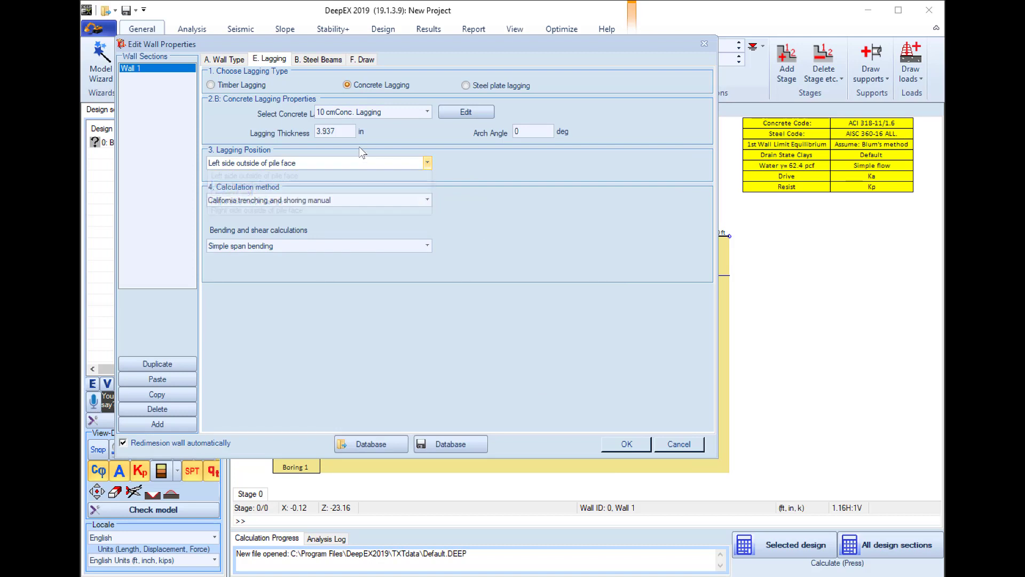
pyautogui.click(362, 59)
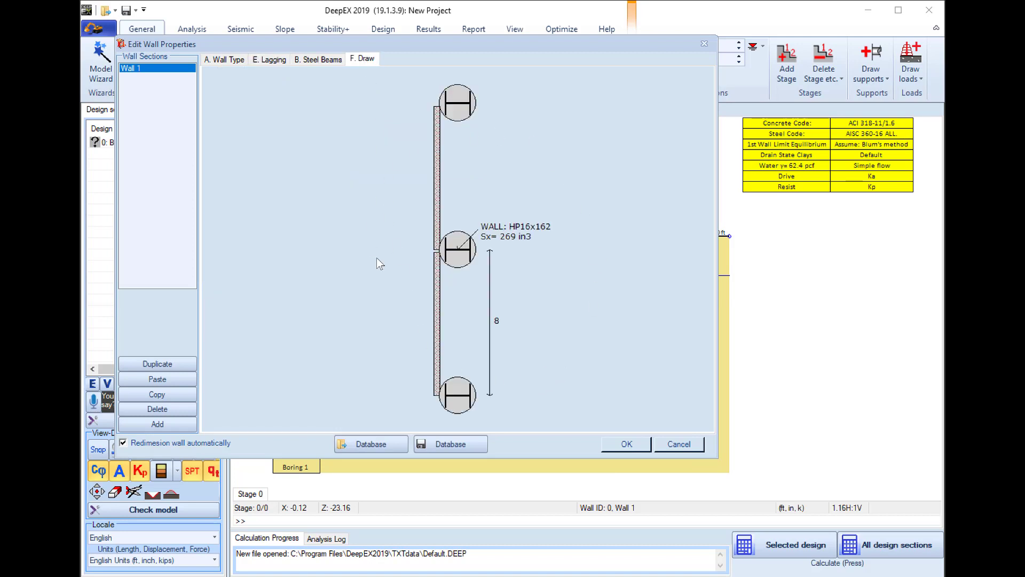
pyautogui.moveTo(602, 435)
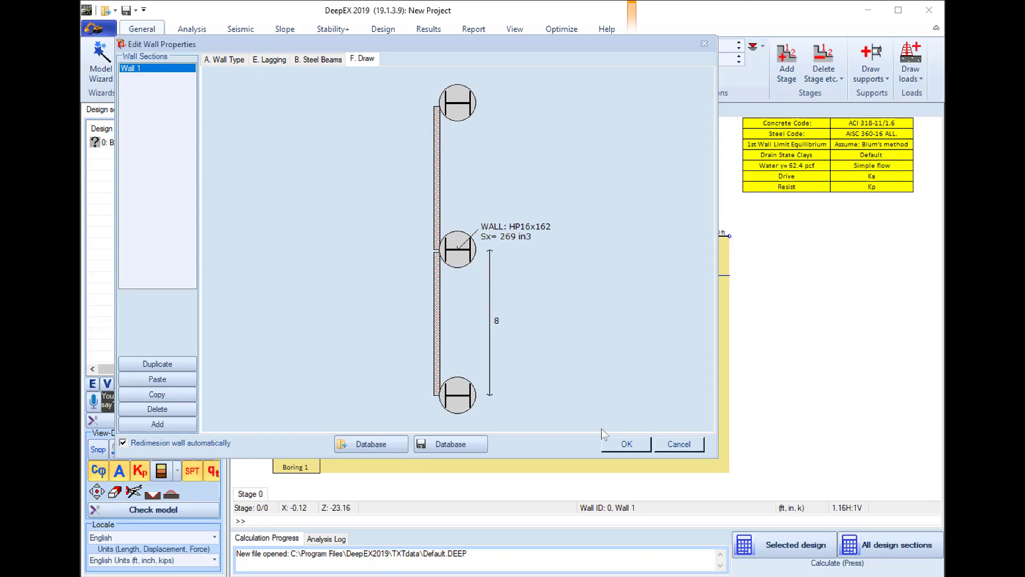